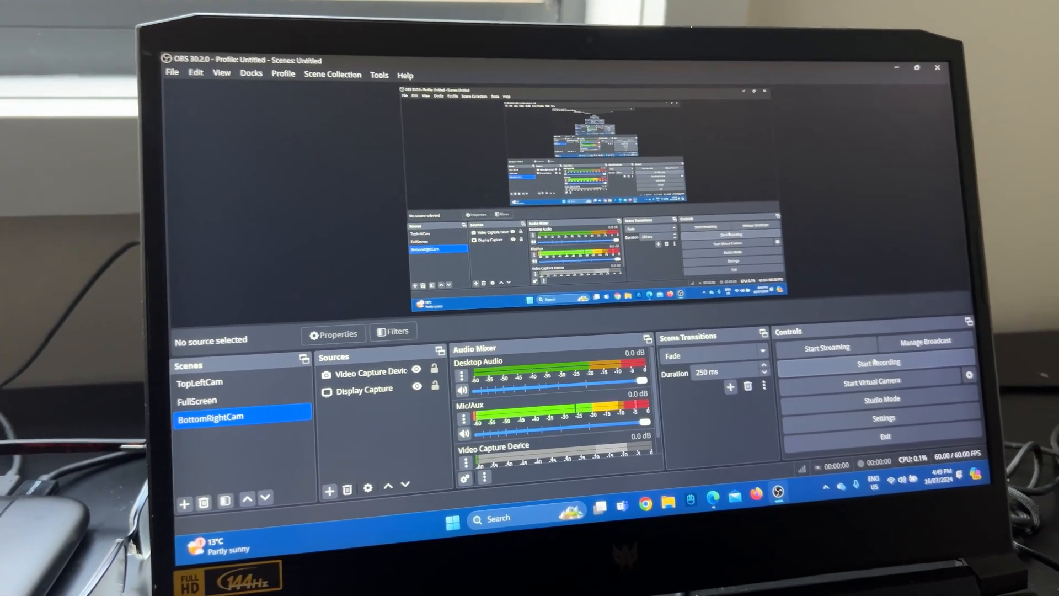
- Start a recording, which fails because the videos folder cannot be written to
left_click(879, 363)
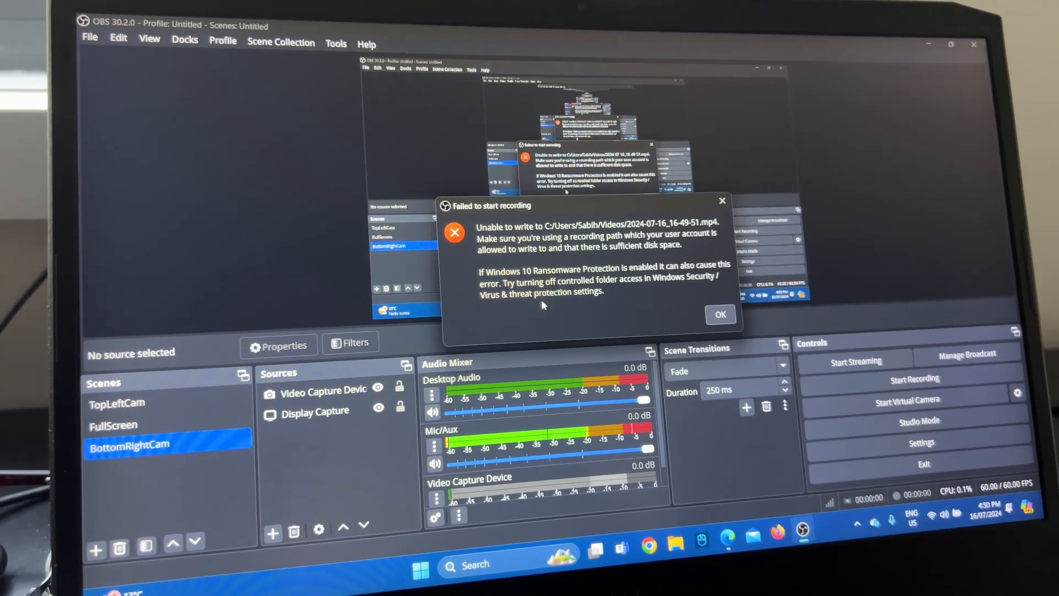
- Search Windows for 'windows security' so it appears as the best match
left_click(719, 314)
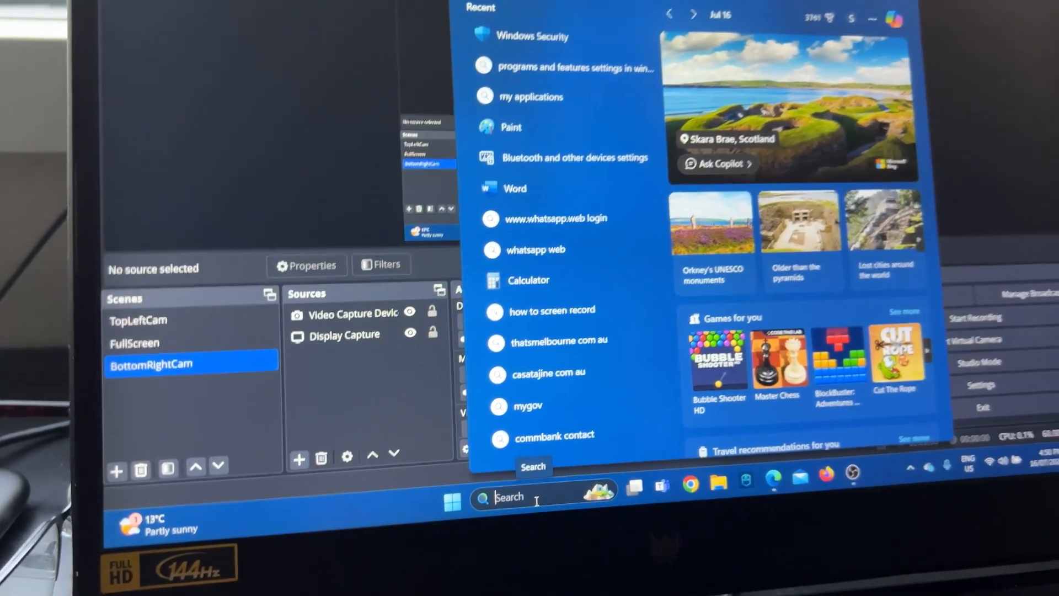
type("windows security")
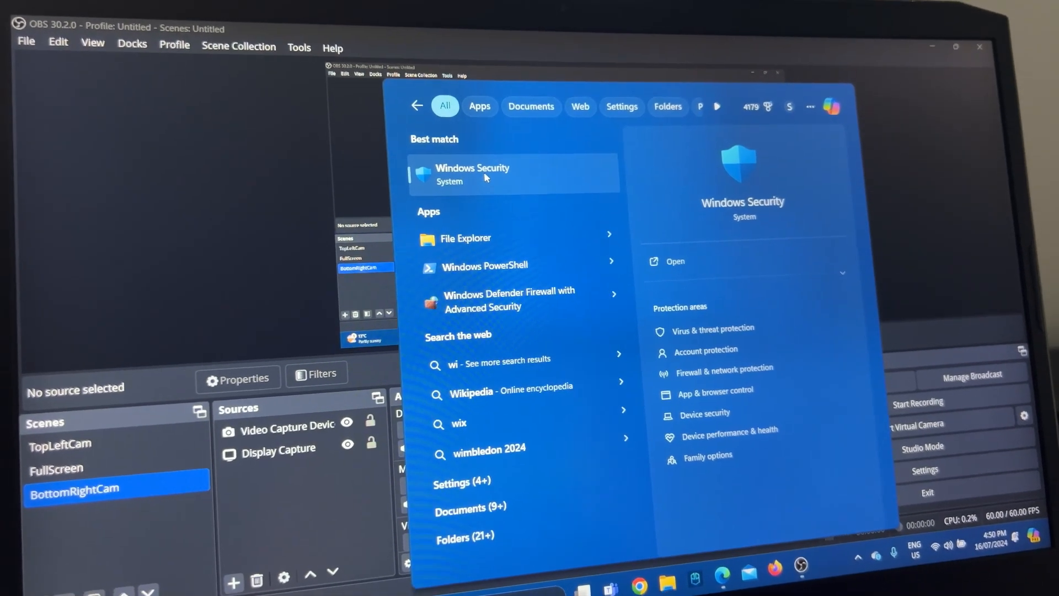
- Launch Windows Security and reach Virus & threat protection with its Ransomware section
left_click(472, 173)
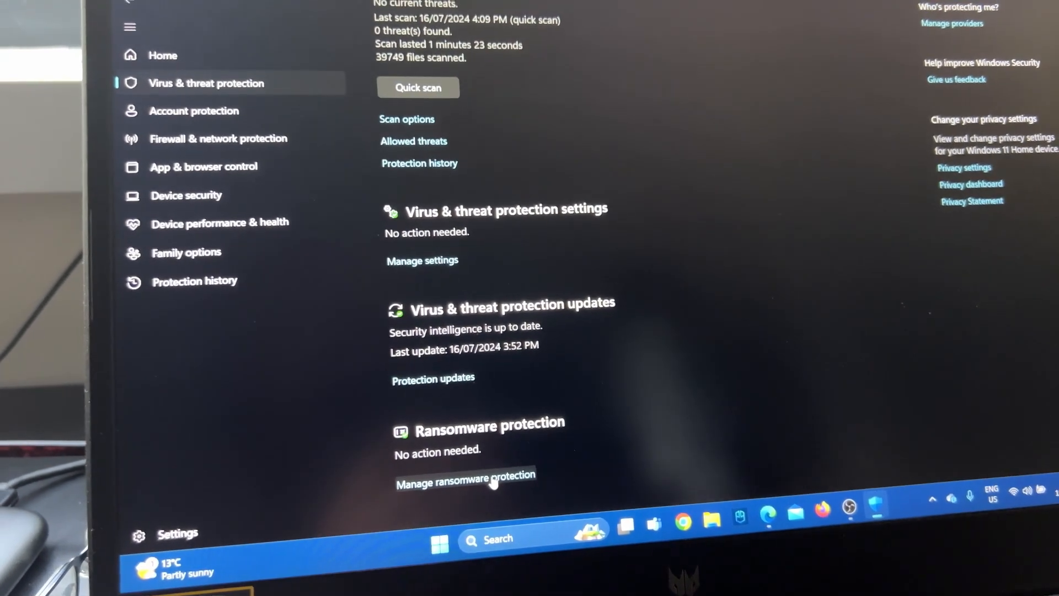
- Switch Controlled folder access off in Ransomware protection and close Windows Security
left_click(464, 475)
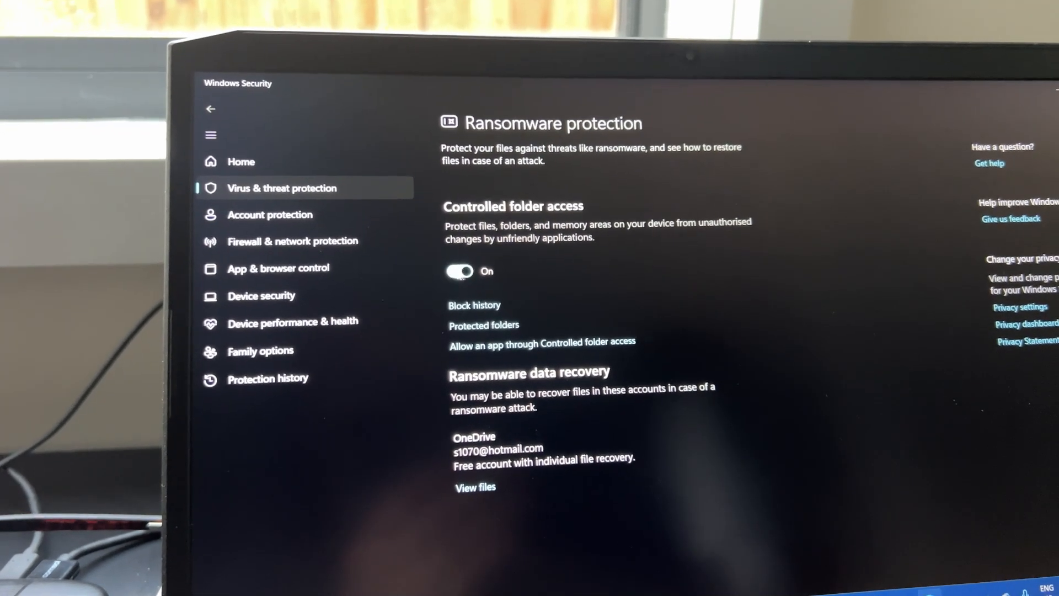
left_click(459, 271)
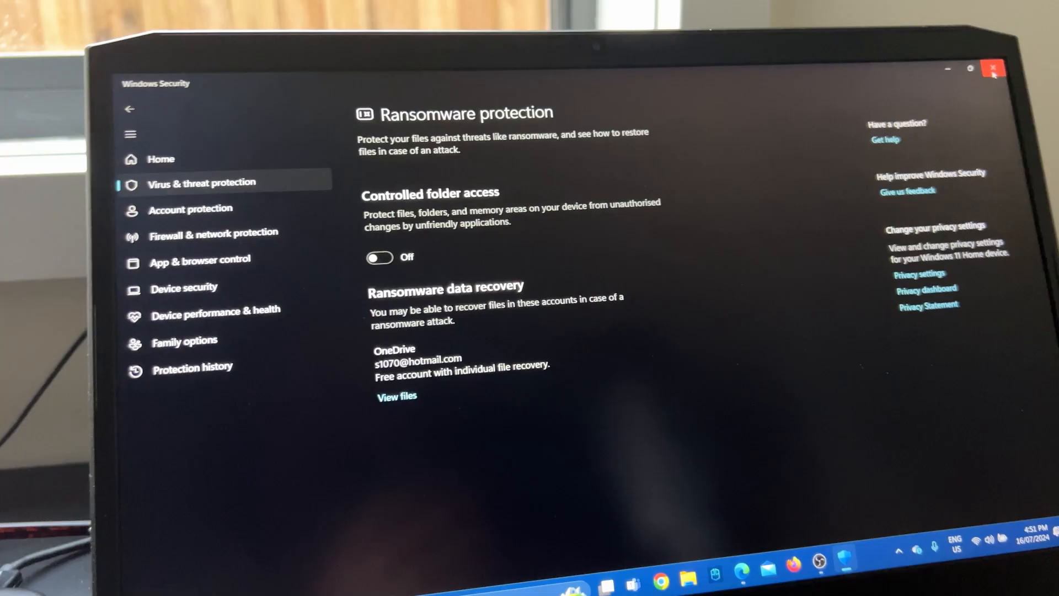
left_click(993, 68)
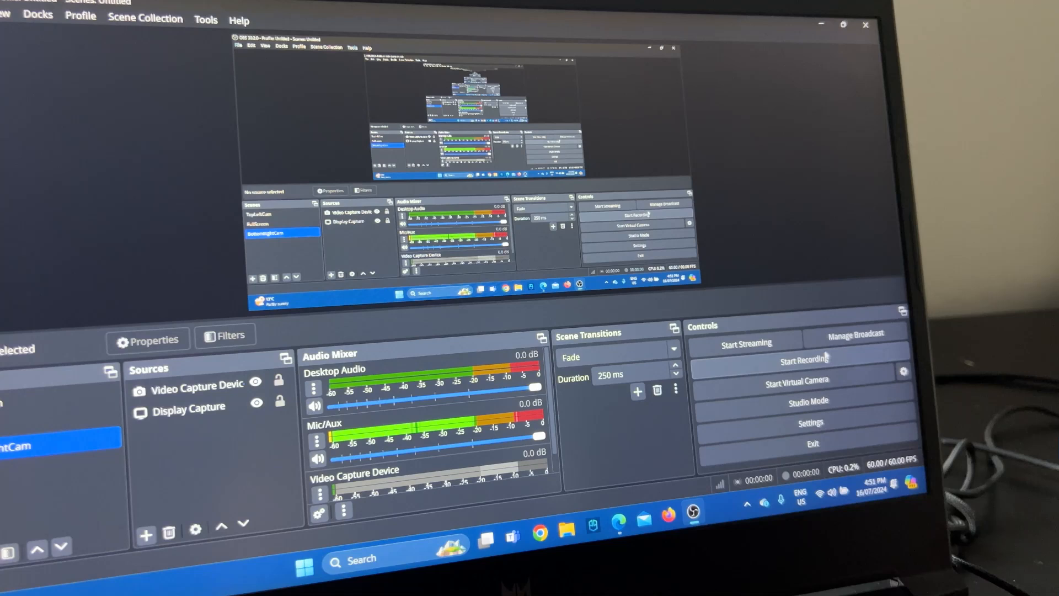
- Record a roughly twelve-second clip and stop it so the MP4 is saved
left_click(815, 360)
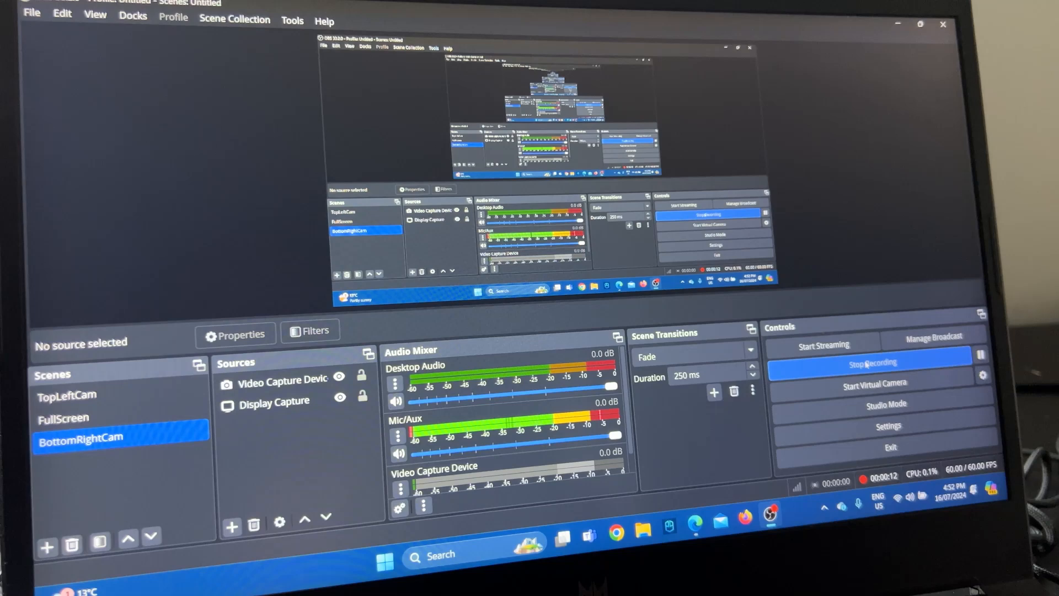
left_click(870, 363)
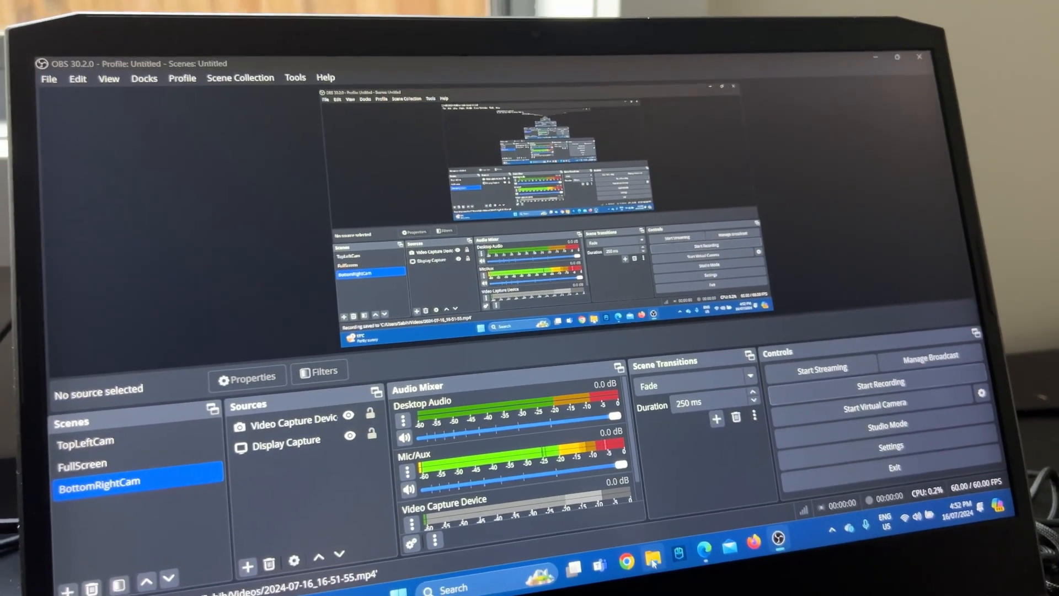